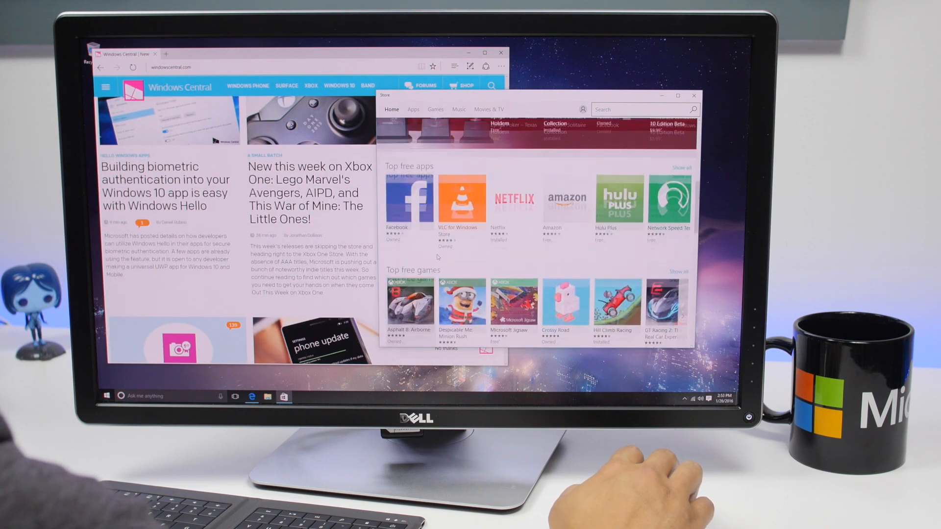
Fill the right half with the Store app beside the snapped Twitter window.
scroll("up", 3)
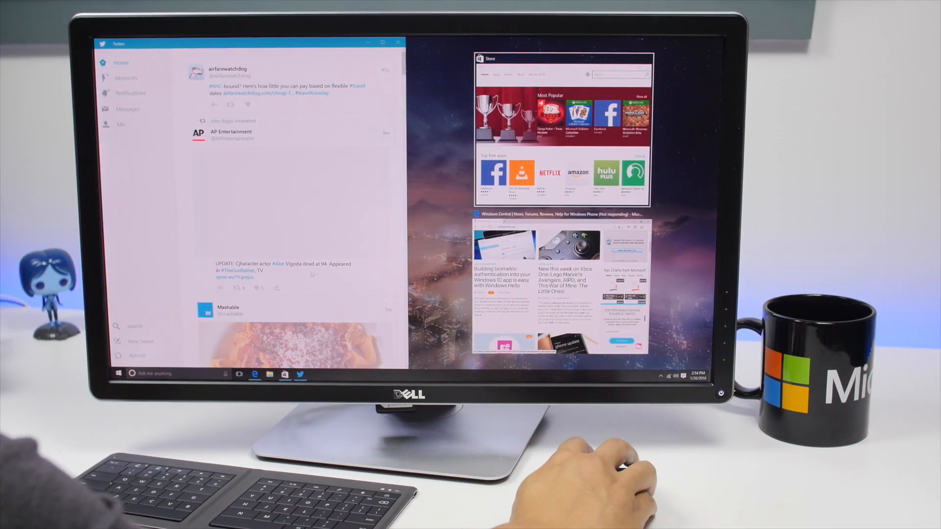
left_click(560, 129)
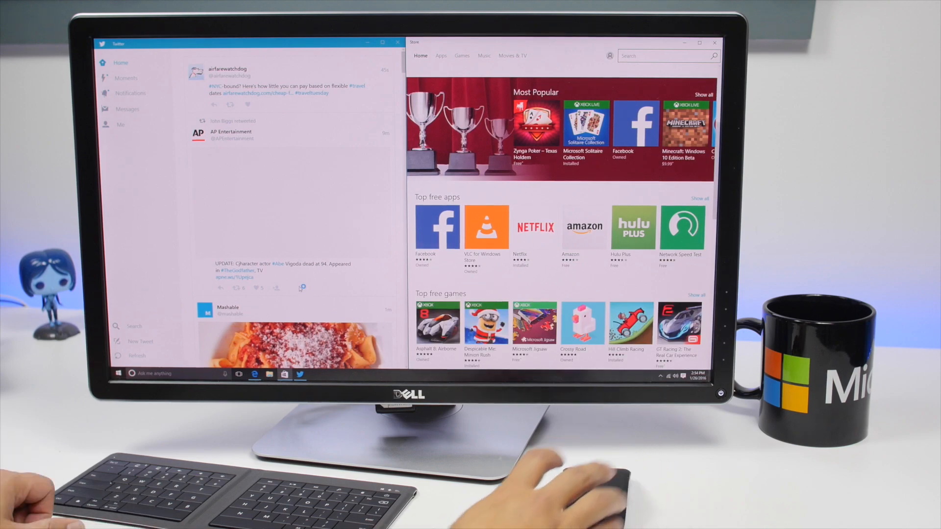
left_click(536, 227)
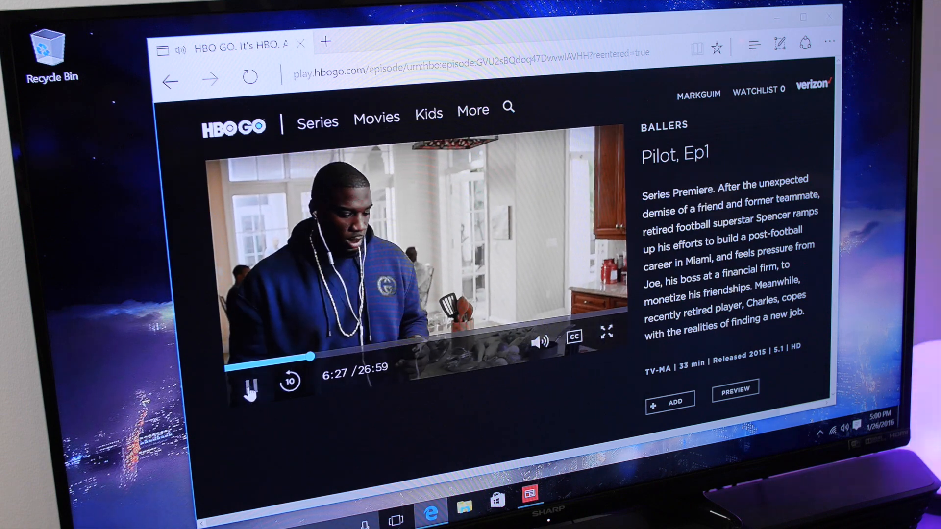
Switch the Ballers Pilot, Ep1 playback to full screen in the HBO GO player.
left_click(497, 514)
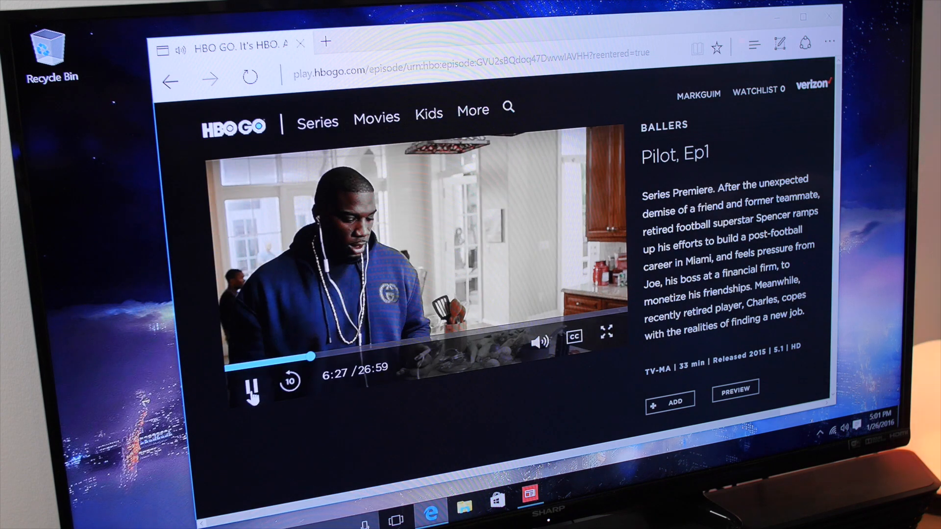
left_click(607, 330)
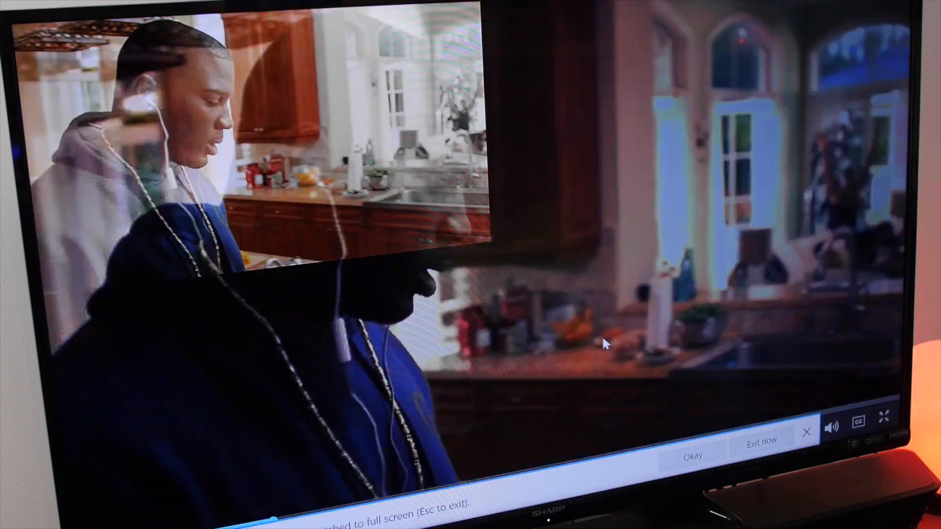